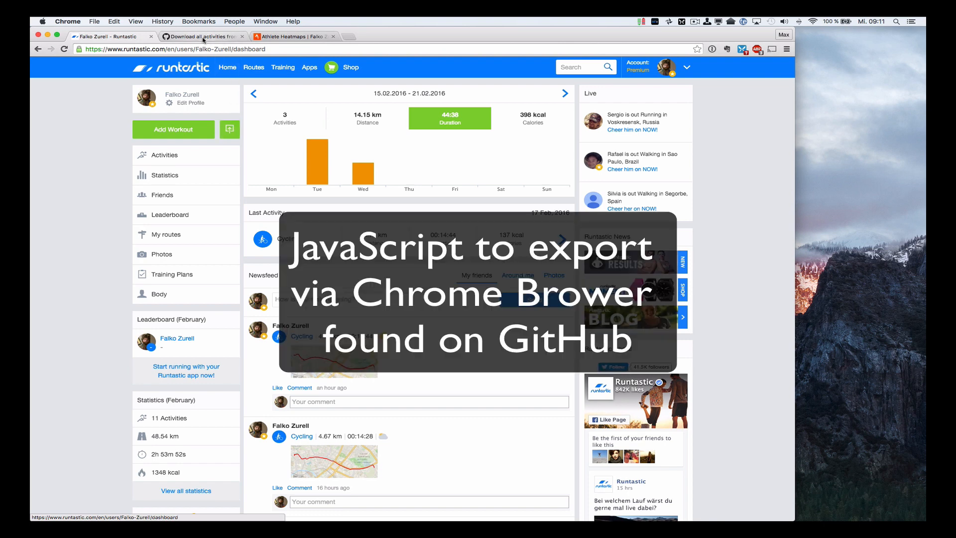
# Step: Switch to the 'Download all activities from Runtastic' gist in another tab
pyautogui.click(201, 37)
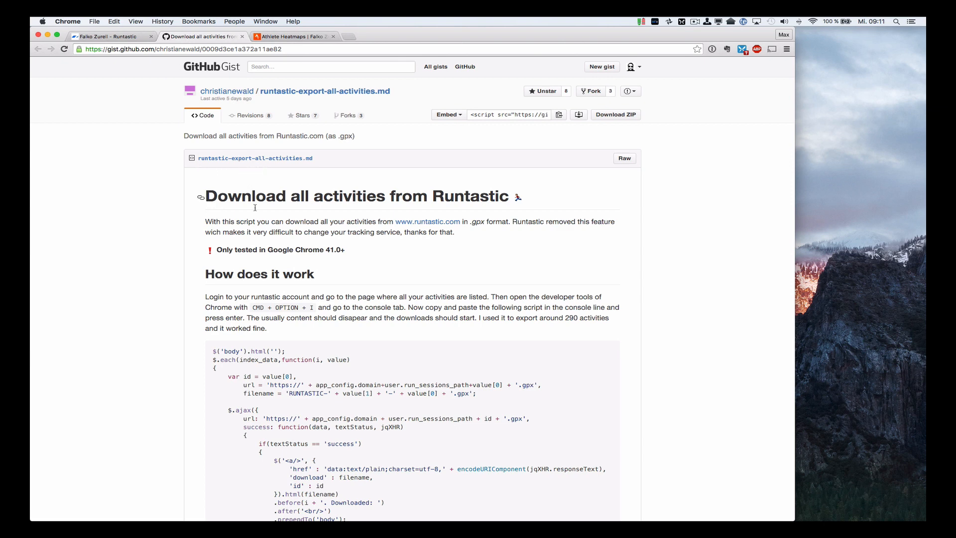
pyautogui.moveTo(410, 304)
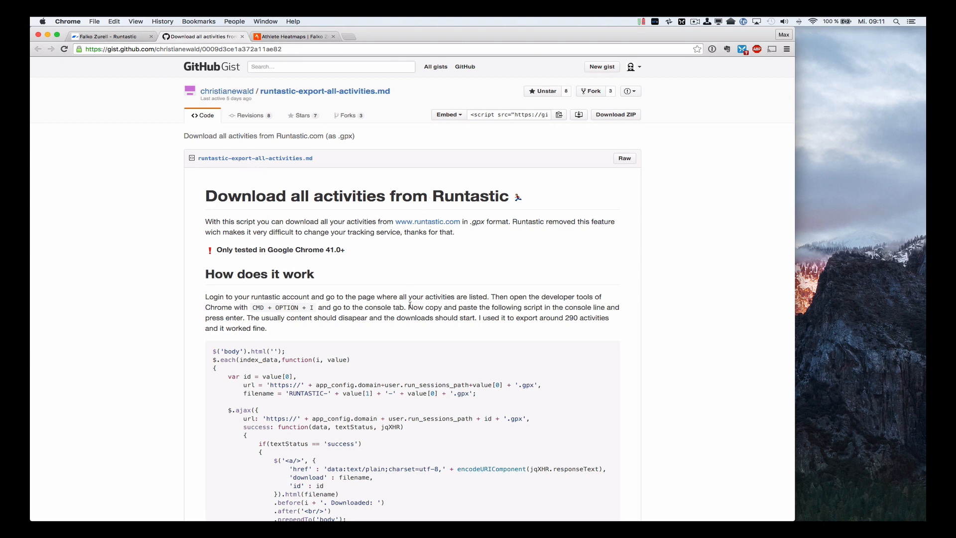
# Step: Select the whole JavaScript export code block in the gist and copy it
pyautogui.scroll(-3)
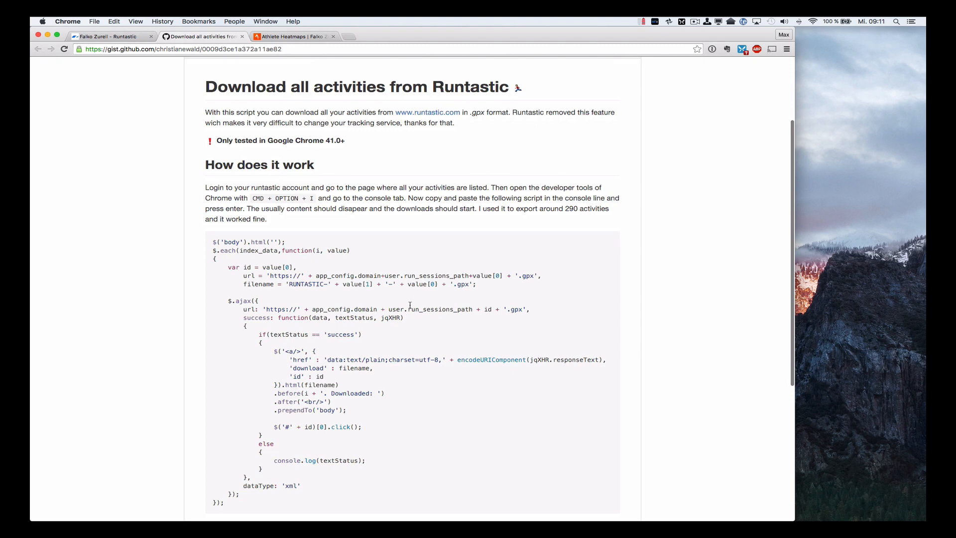
pyautogui.scroll(-3)
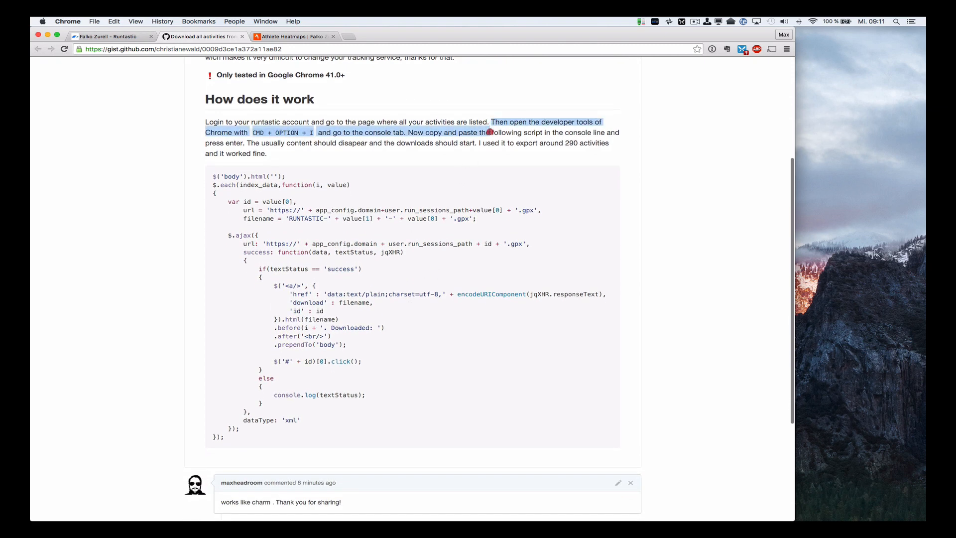
pyautogui.click(368, 181)
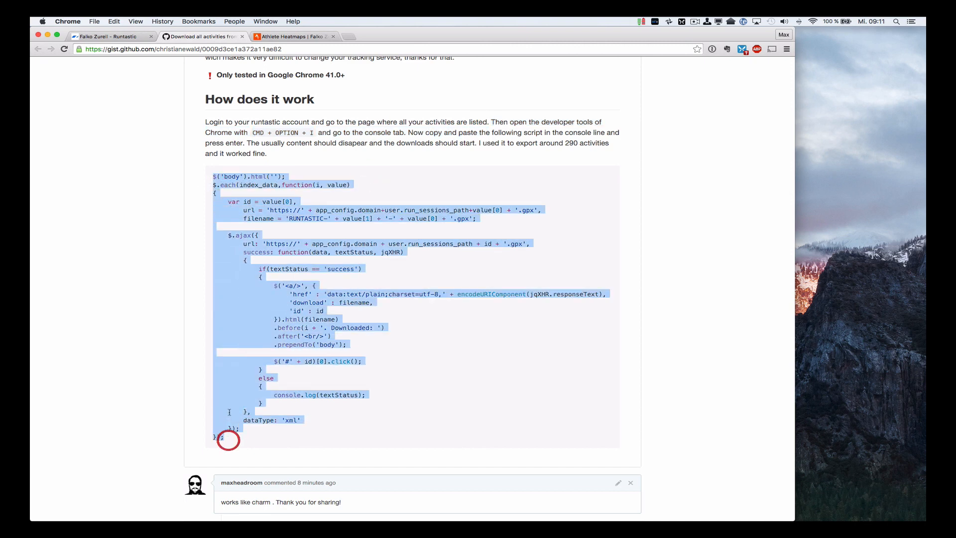
pyautogui.rightClick(229, 438)
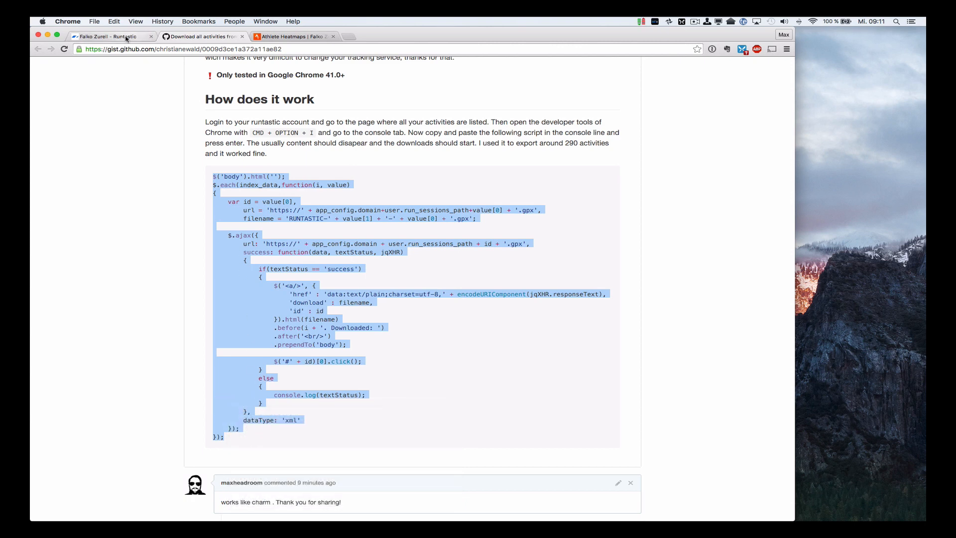
# Step: Return to the Runtastic dashboard with Chrome DevTools Console open and its messages cleared
pyautogui.click(109, 37)
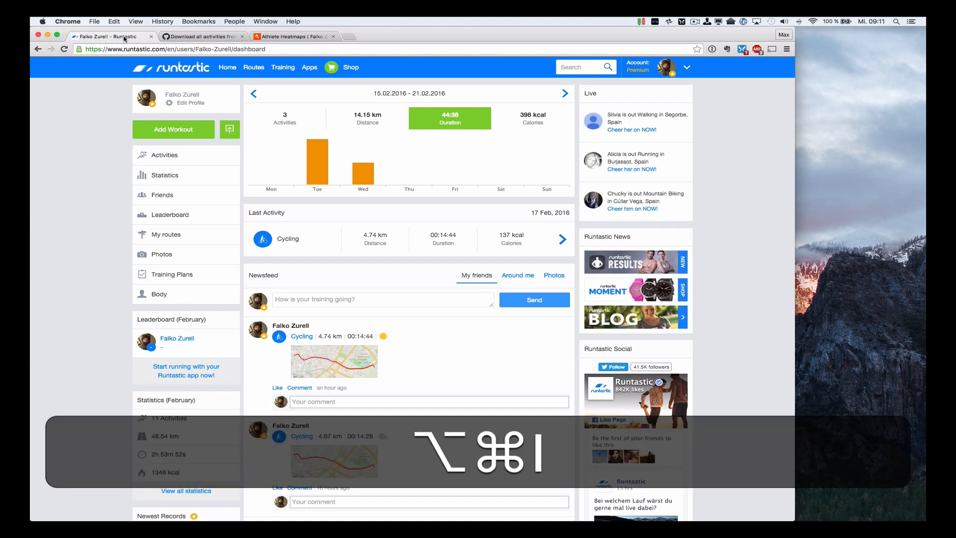
pyautogui.press('cmd+alt+i')
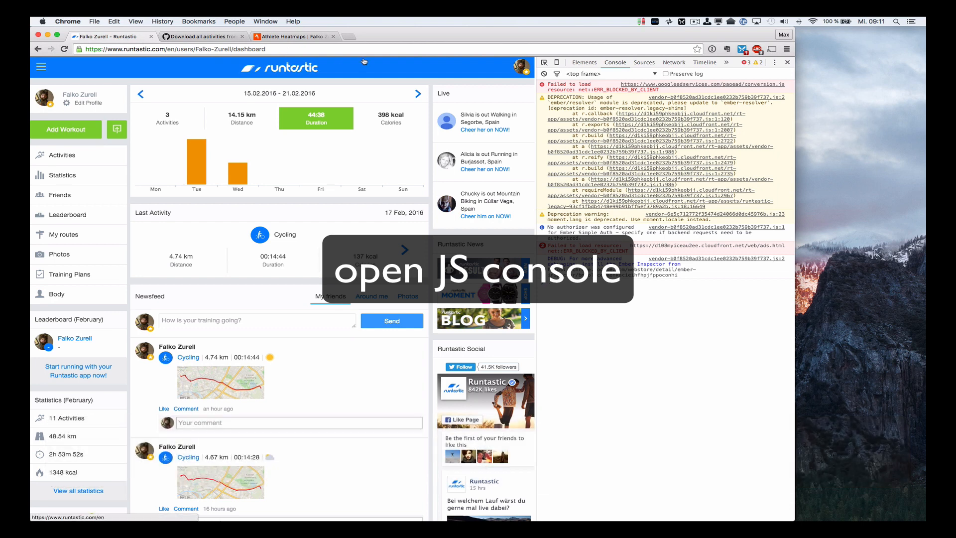
pyautogui.click(544, 74)
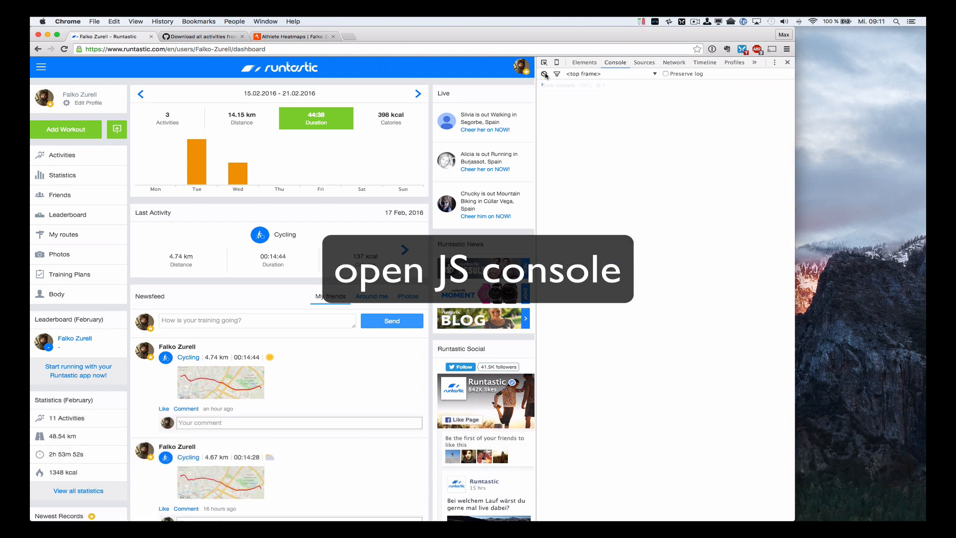
pyautogui.moveTo(61, 156)
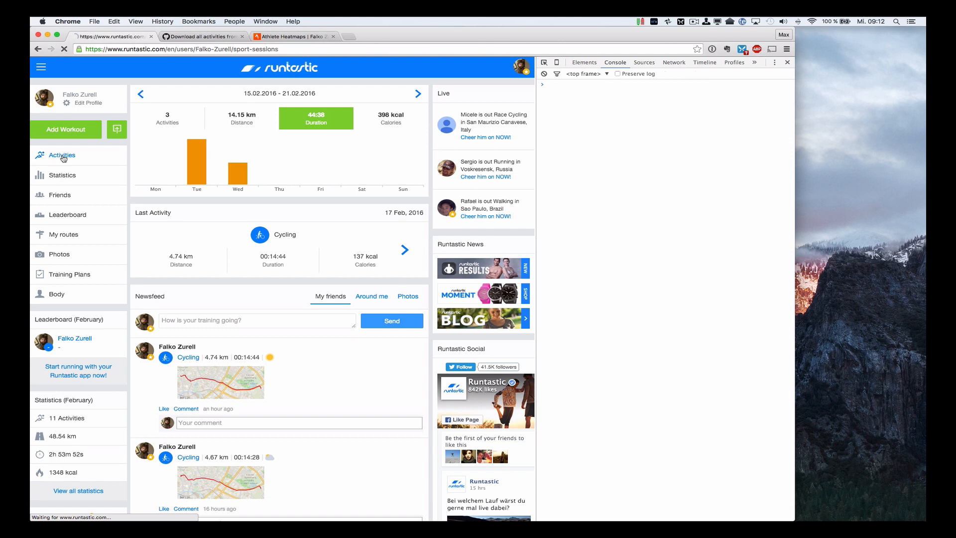
# Step: Show the 2016 activities list and paste the export script into the console to download all GPX files
pyautogui.click(62, 155)
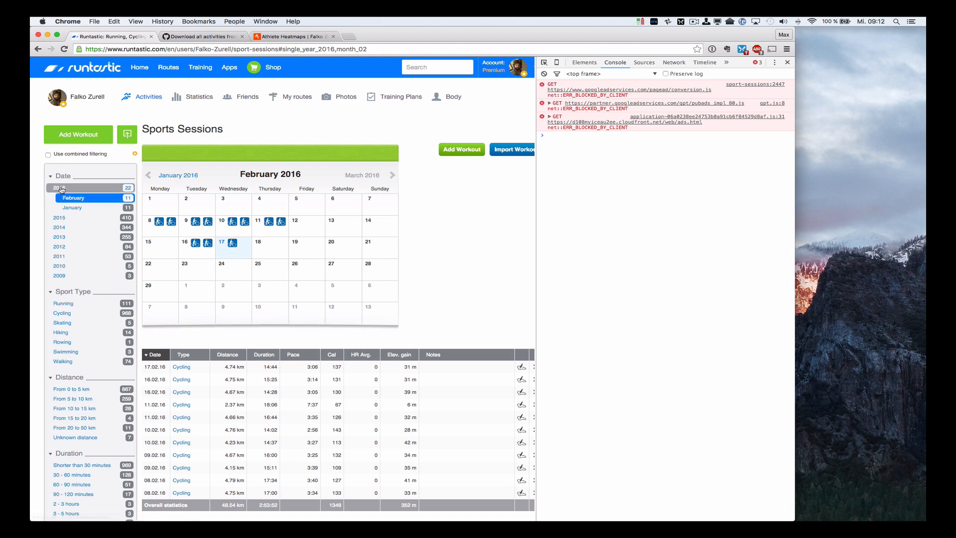
pyautogui.click(543, 74)
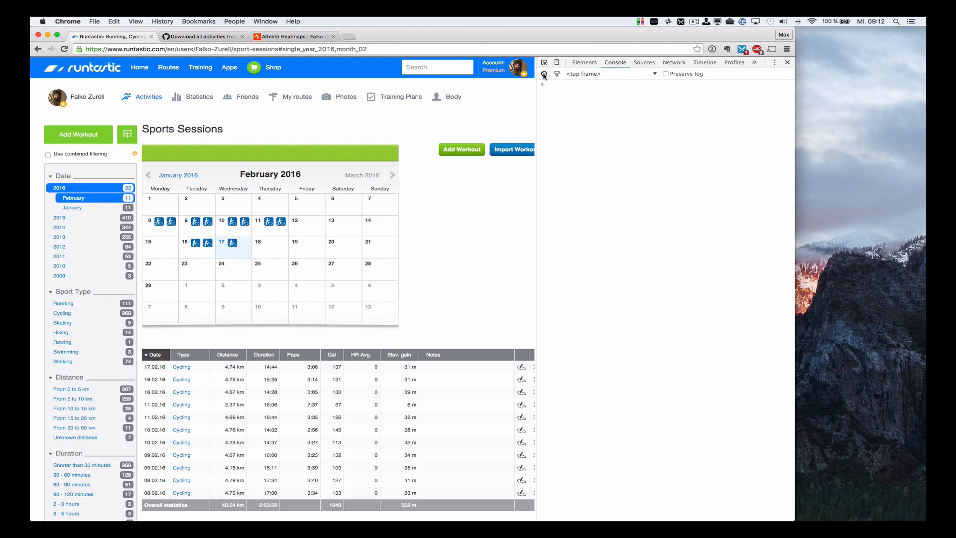
pyautogui.rightClick(547, 74)
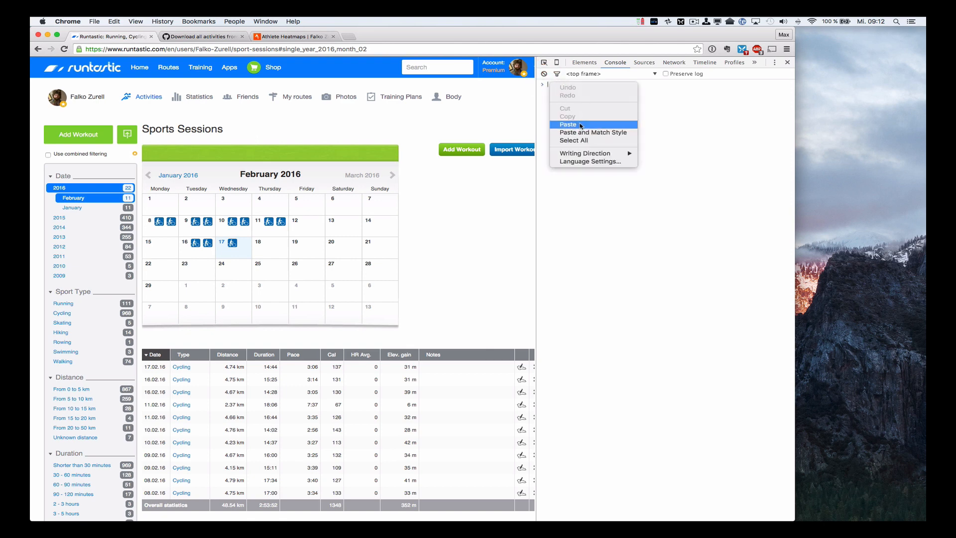
pyautogui.click(568, 125)
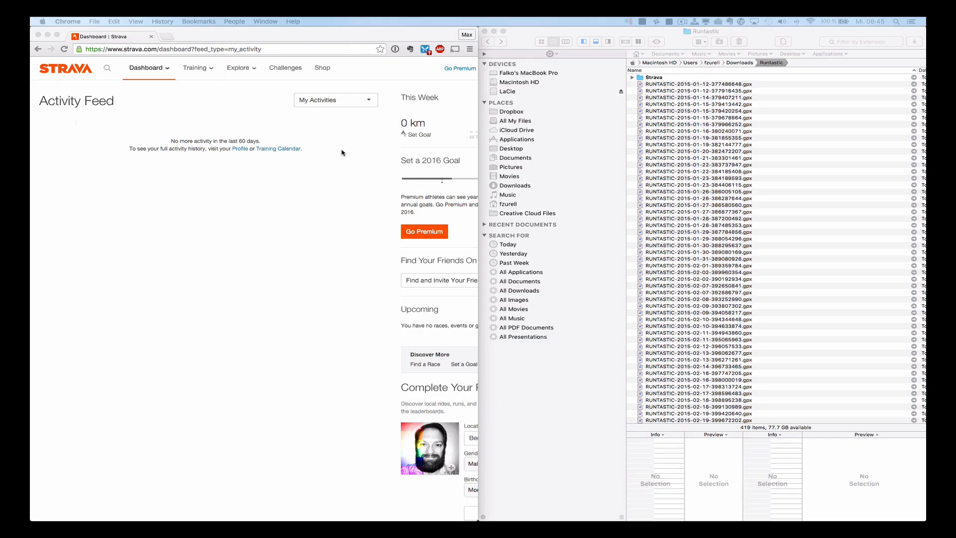
# Step: Reach Strava's Upload activity page in File mode via the + menu
pyautogui.click(457, 68)
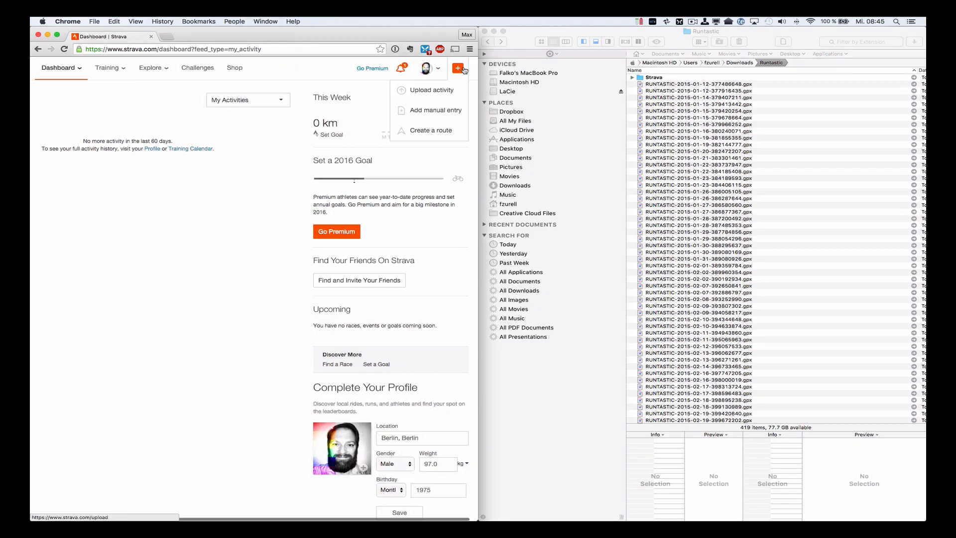
pyautogui.click(434, 90)
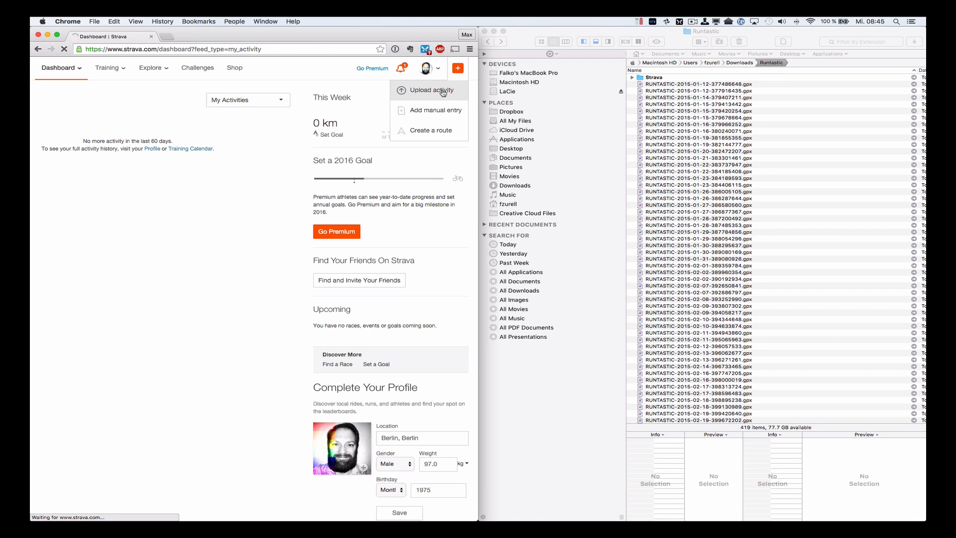
pyautogui.click(433, 91)
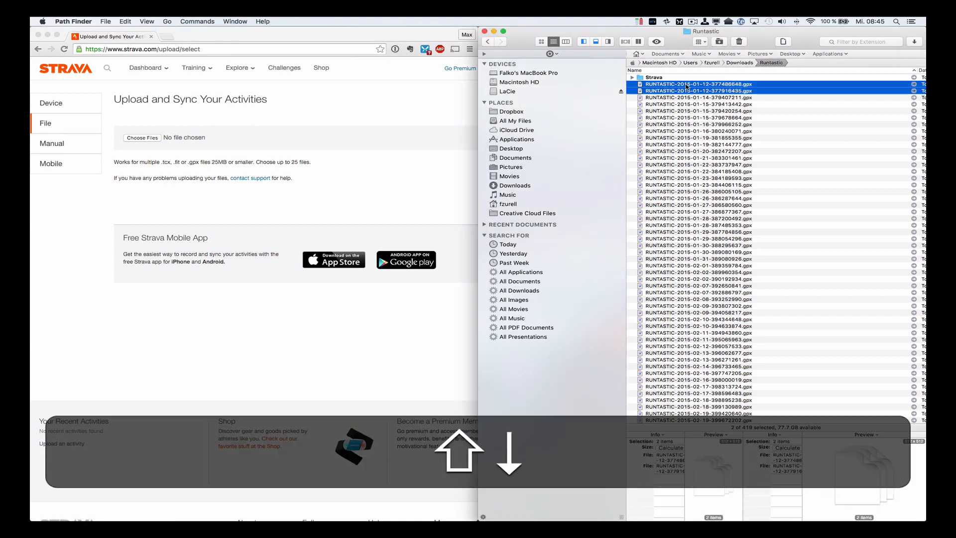
# Step: Drag the first 25 RUNTASTIC GPX files from the downloads folder onto Strava's Choose Files area
pyautogui.click(701, 238)
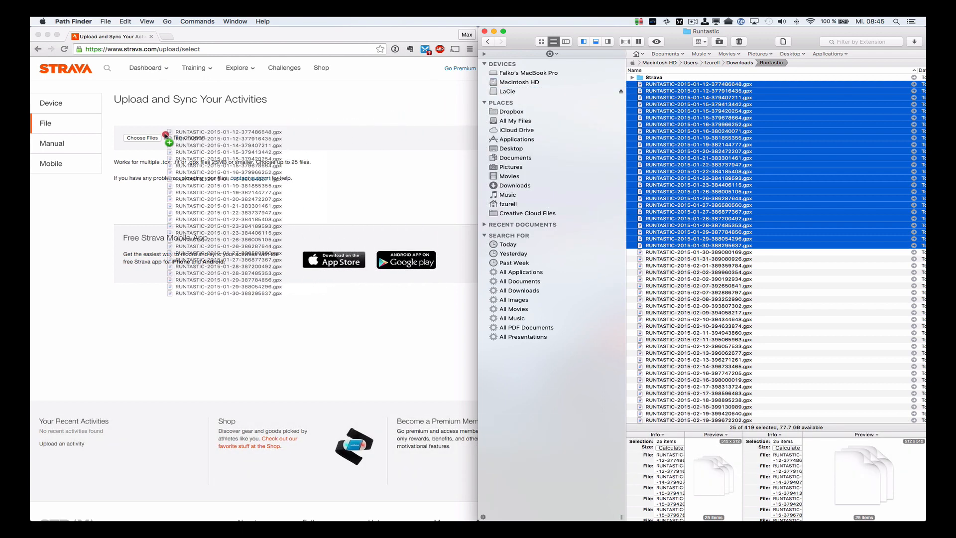
pyautogui.click(143, 138)
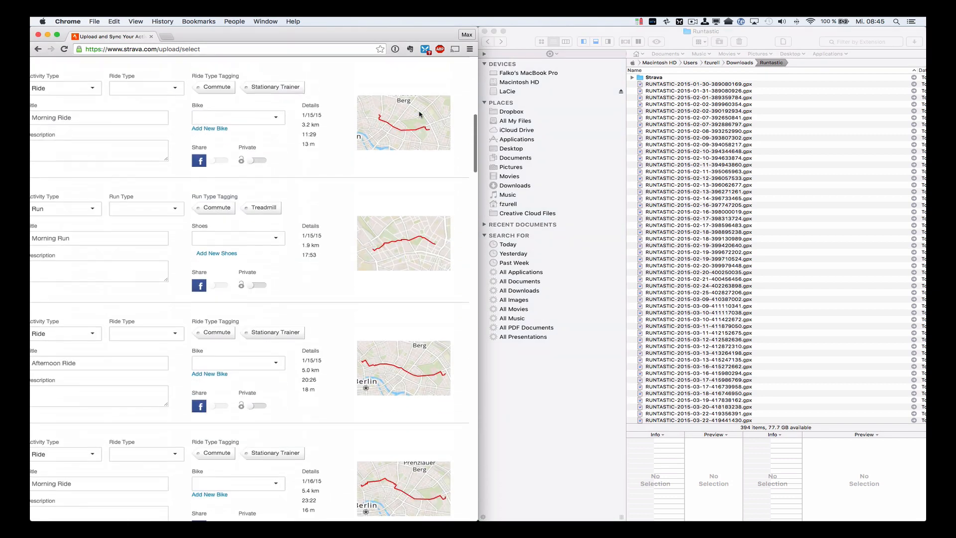
# Step: Review the imported rides and runs and confirm them with Save & View
pyautogui.scroll(-3)
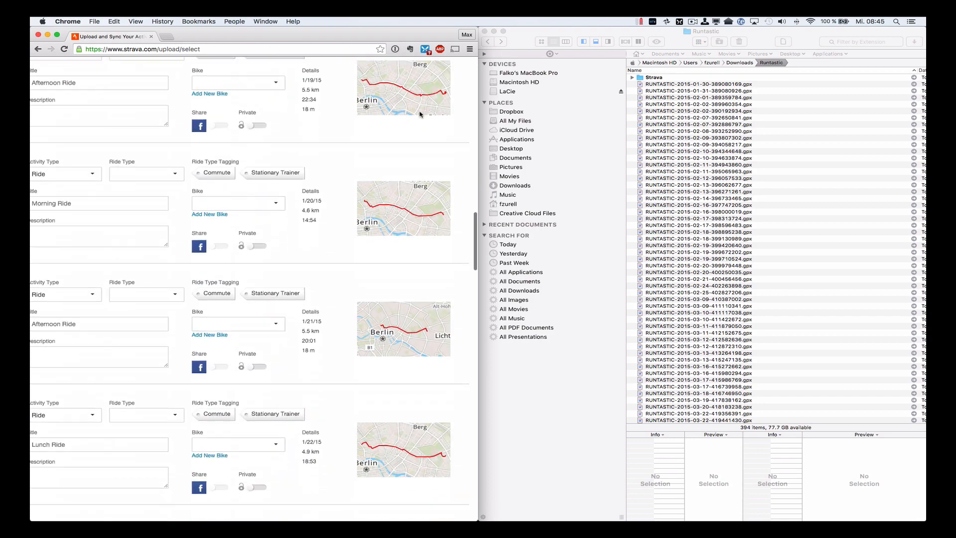
pyautogui.scroll(-3)
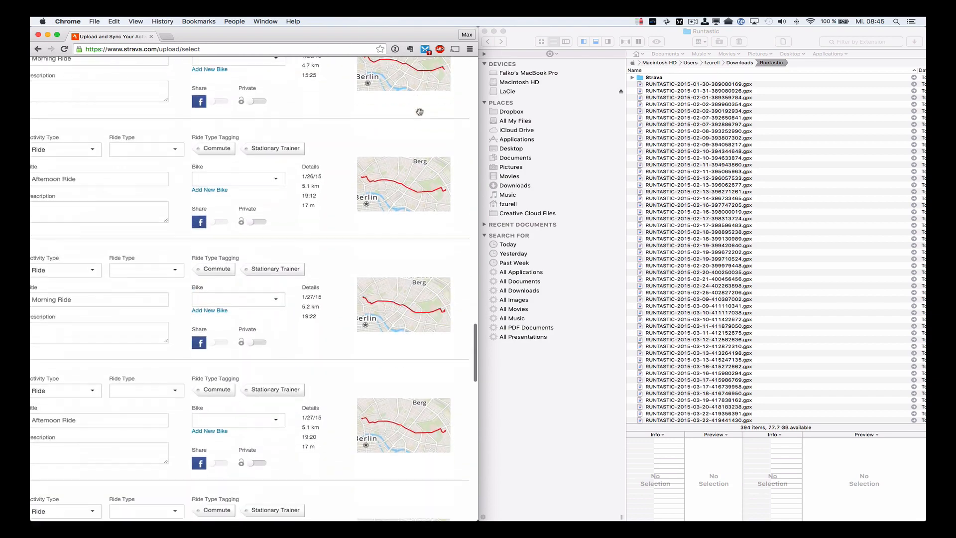
pyautogui.scroll(-3)
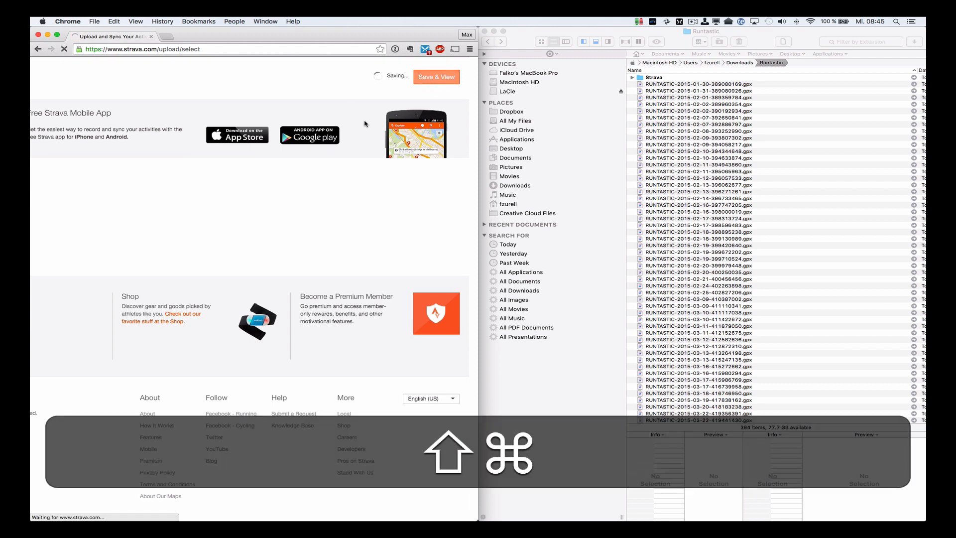
pyautogui.click(436, 77)
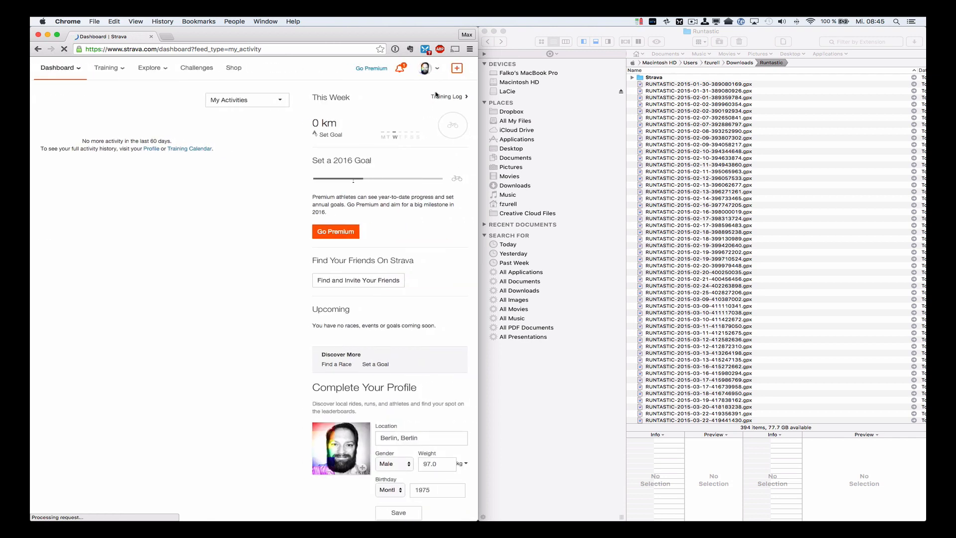
# Step: Reopen Strava's upload page and select the next 25 RUNTASTIC GPX files in Path Finder
pyautogui.click(457, 68)
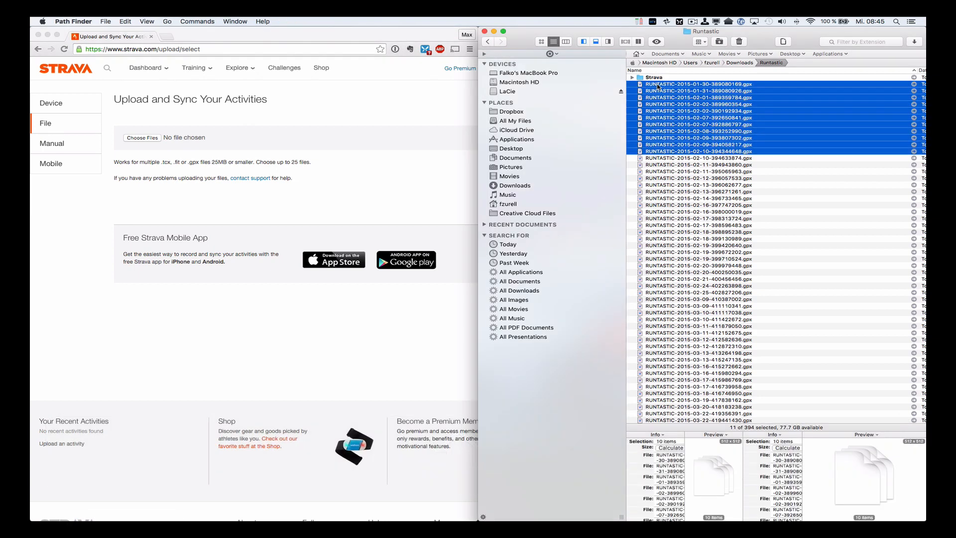
pyautogui.click(698, 245)
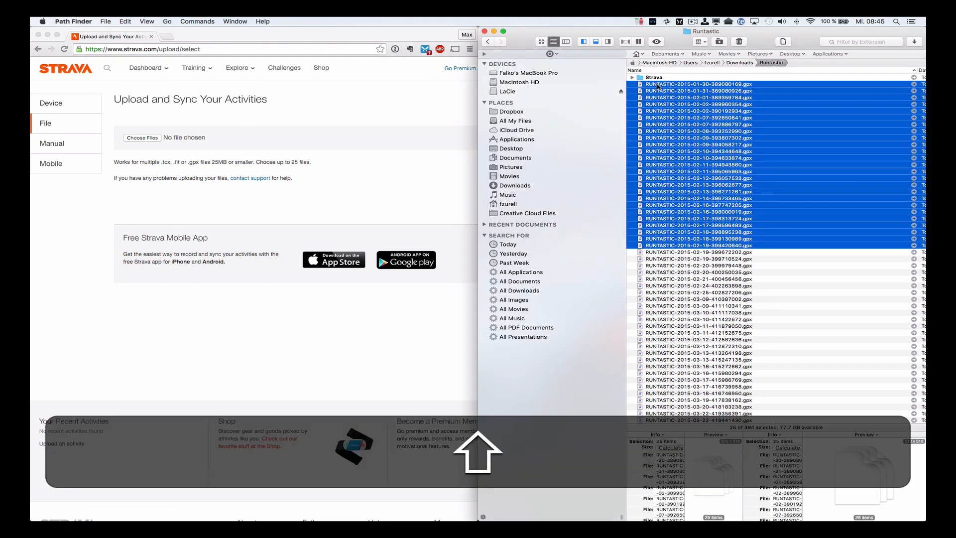